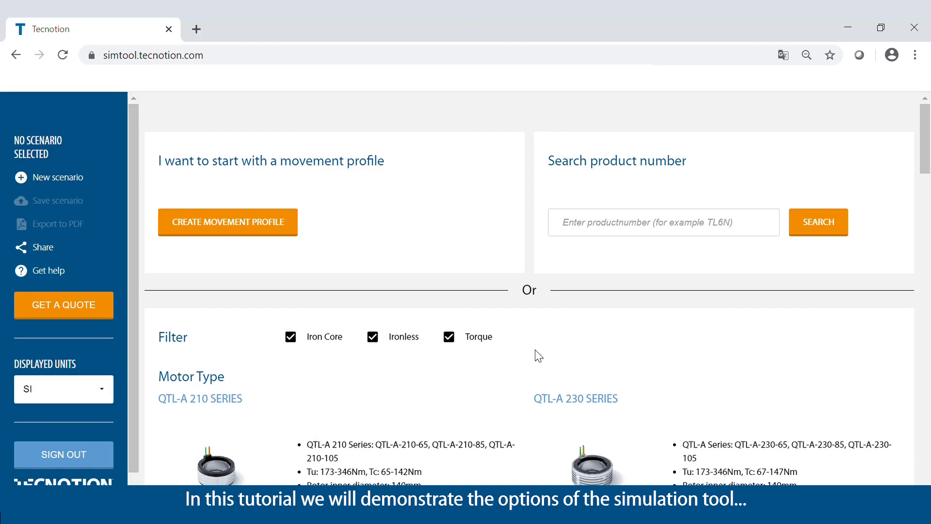
{"action": "mouse_move", "coordinate": [356, 344]}
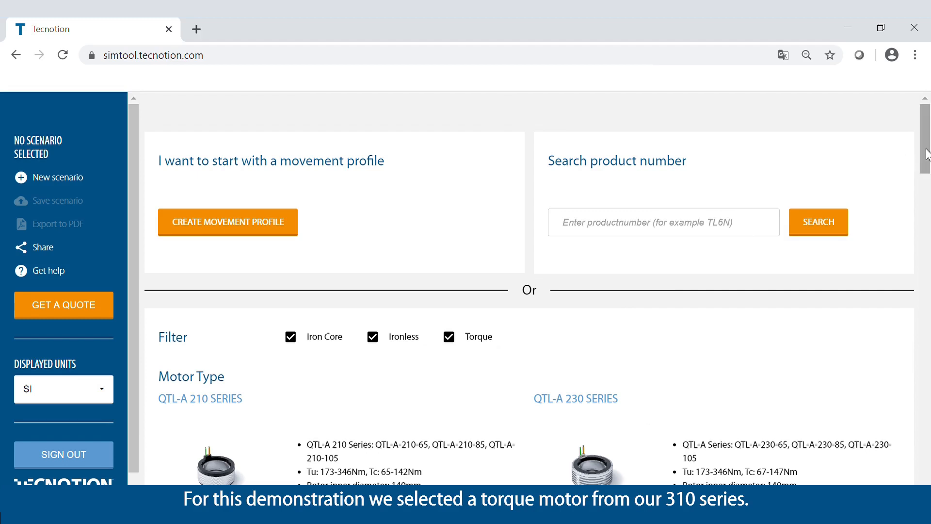
- Start a scenario with the QTL-A-310-85N motor from the QTL-A 310 series and show its application data
{"action": "scroll", "scroll_direction": "down", "scroll_amount": 3}
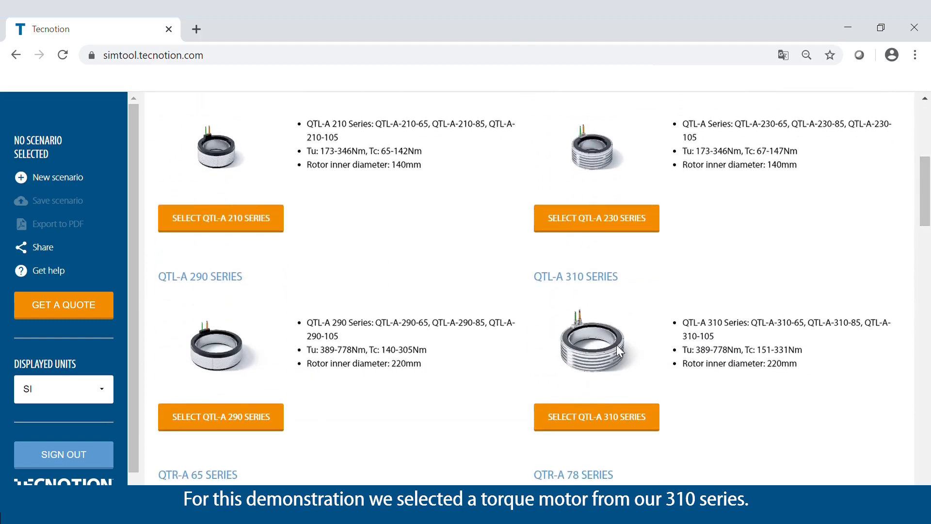
{"action": "left_click", "coordinate": [596, 416]}
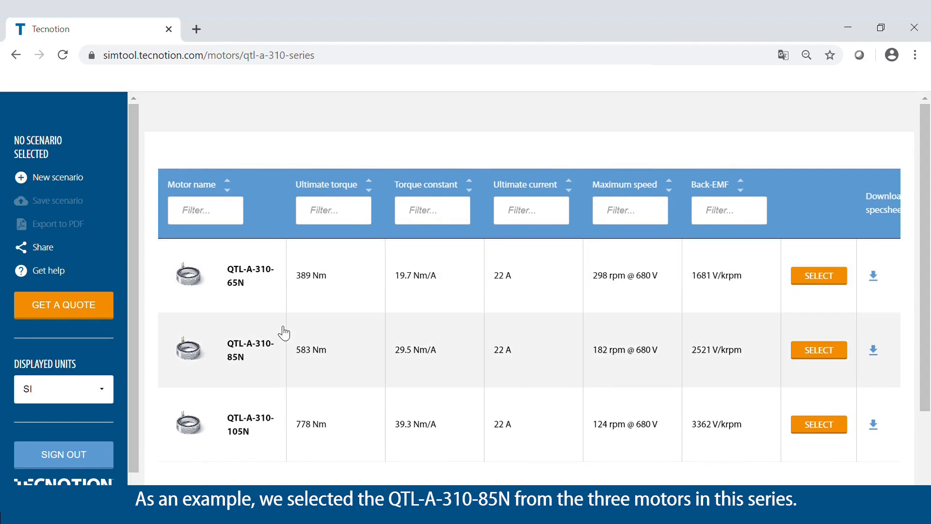
{"action": "mouse_move", "coordinate": [280, 366]}
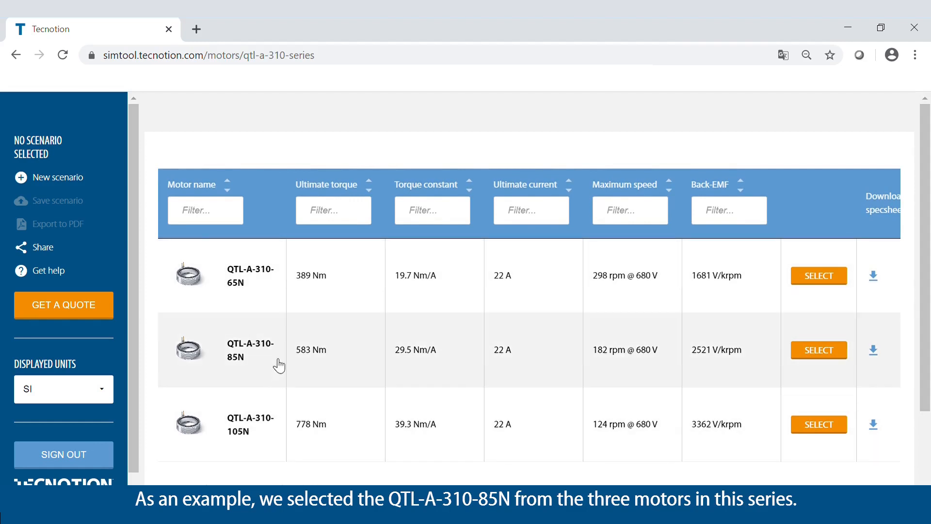
{"action": "left_click", "coordinate": [819, 350]}
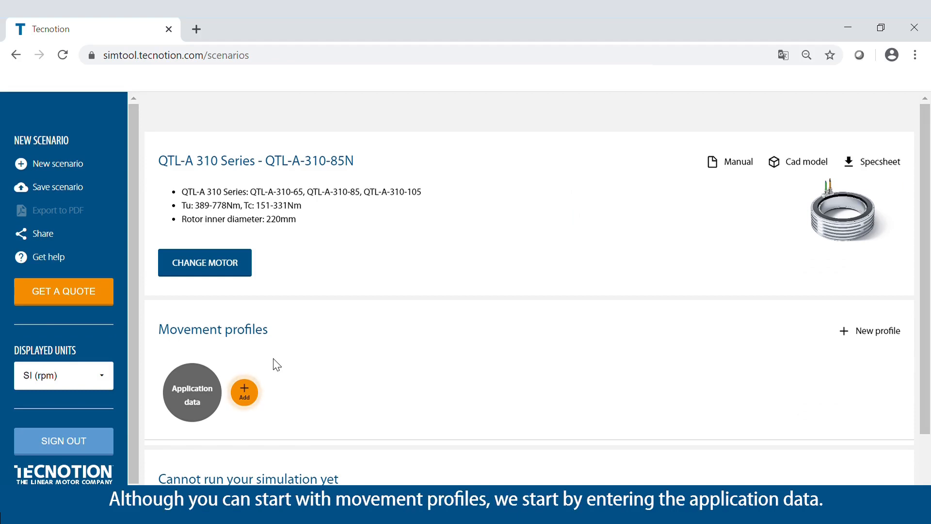
{"action": "mouse_move", "coordinate": [245, 397]}
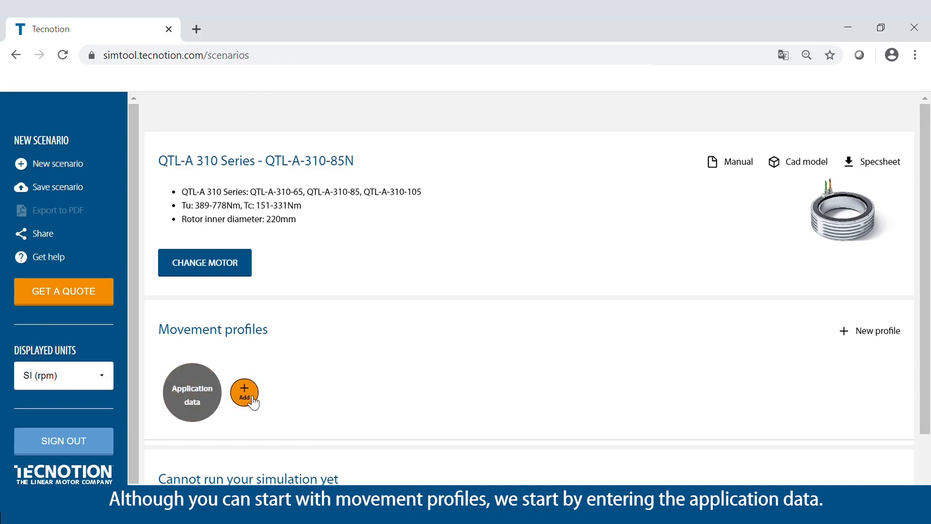
{"action": "left_click", "coordinate": [192, 391]}
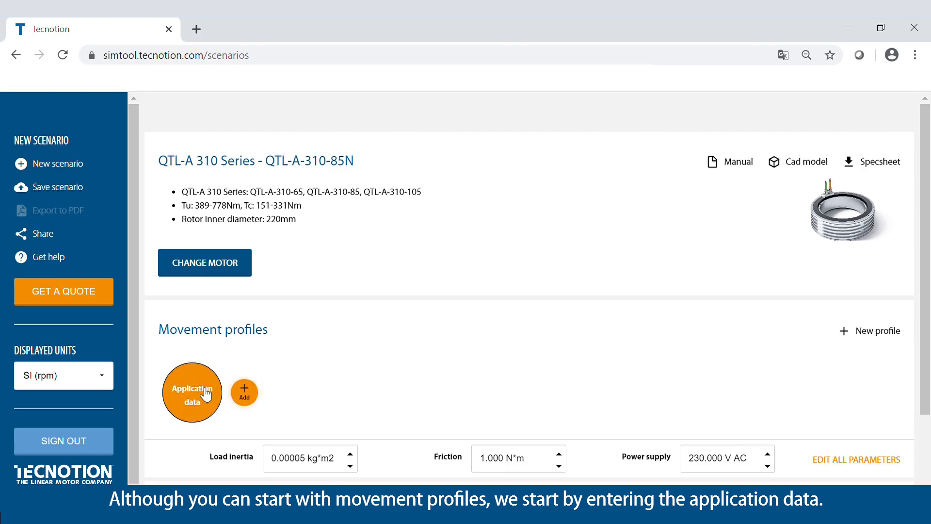
- Set load inertia to 5 kg·m² and power supply to 680 V DC, then close the form
{"action": "left_click", "coordinate": [191, 391]}
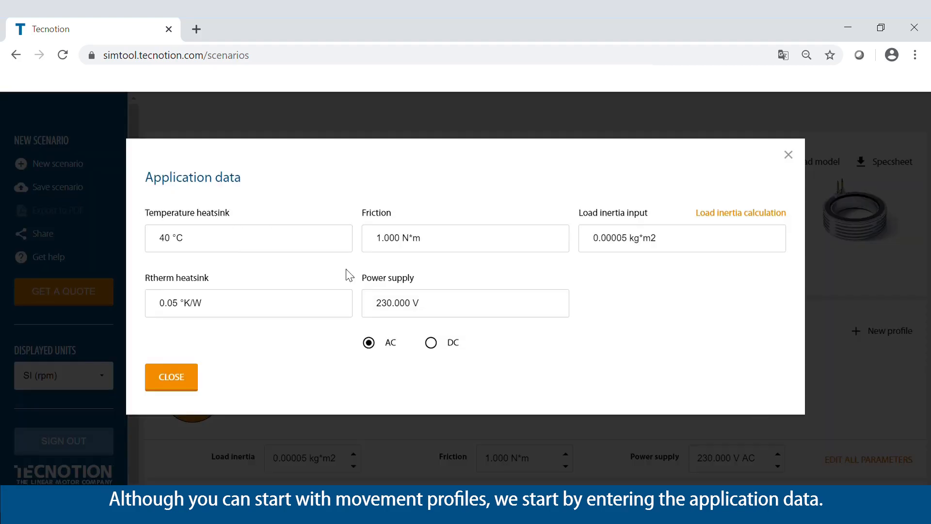
{"action": "mouse_move", "coordinate": [315, 248]}
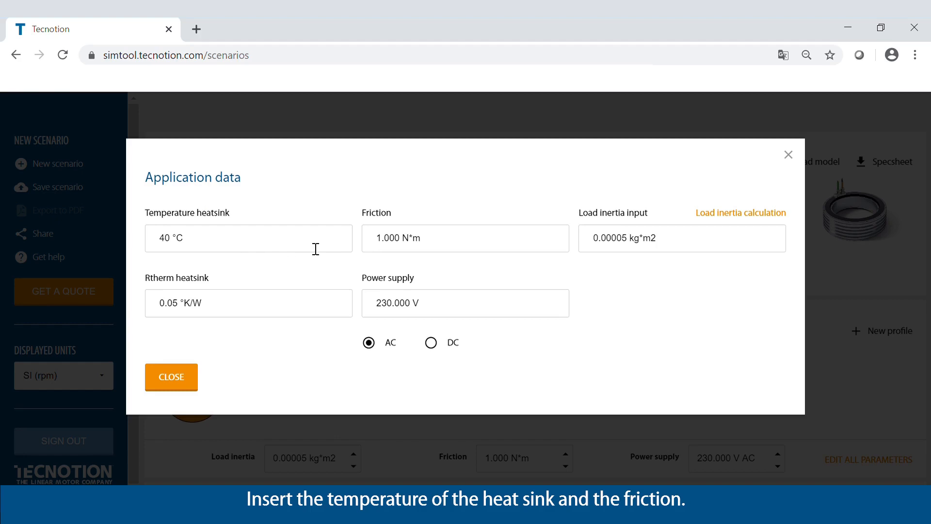
{"action": "mouse_move", "coordinate": [622, 247]}
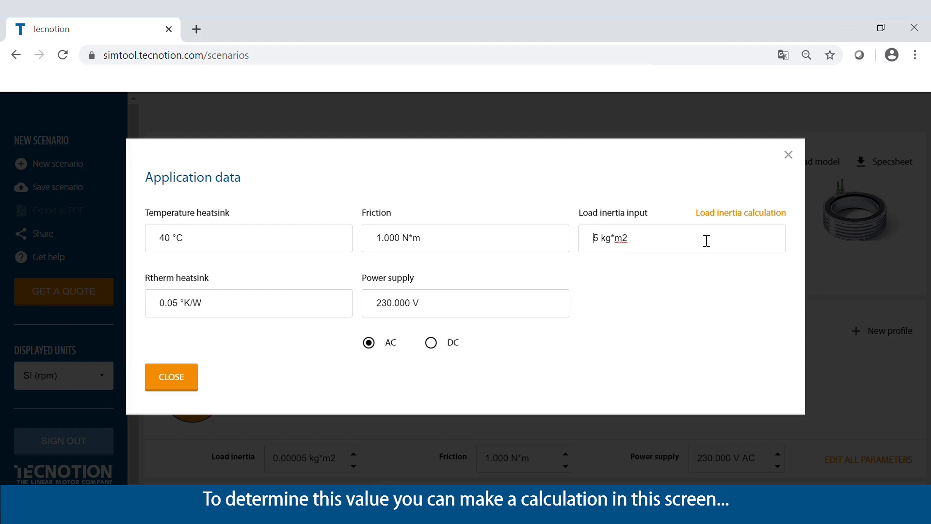
{"action": "left_click", "coordinate": [740, 212]}
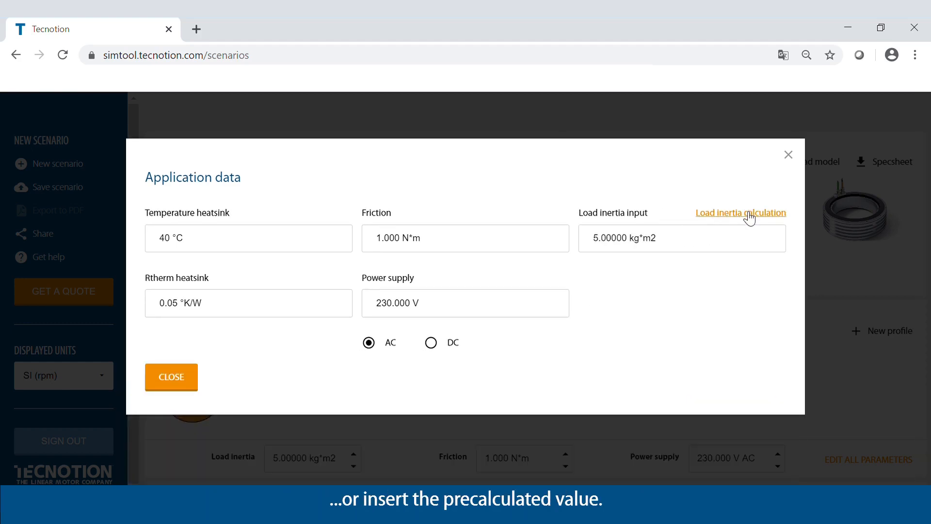
{"action": "mouse_move", "coordinate": [238, 303]}
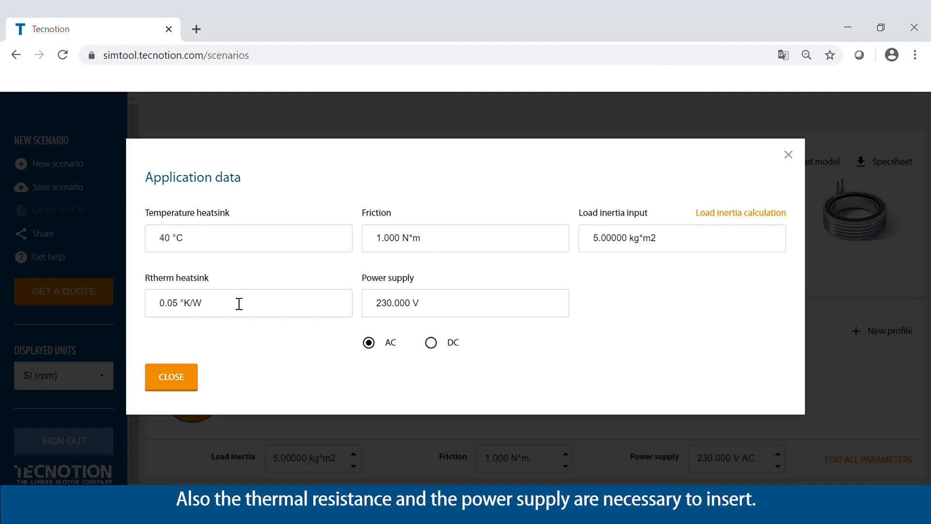
{"action": "mouse_move", "coordinate": [430, 343]}
{"action": "type", "text": "68"}
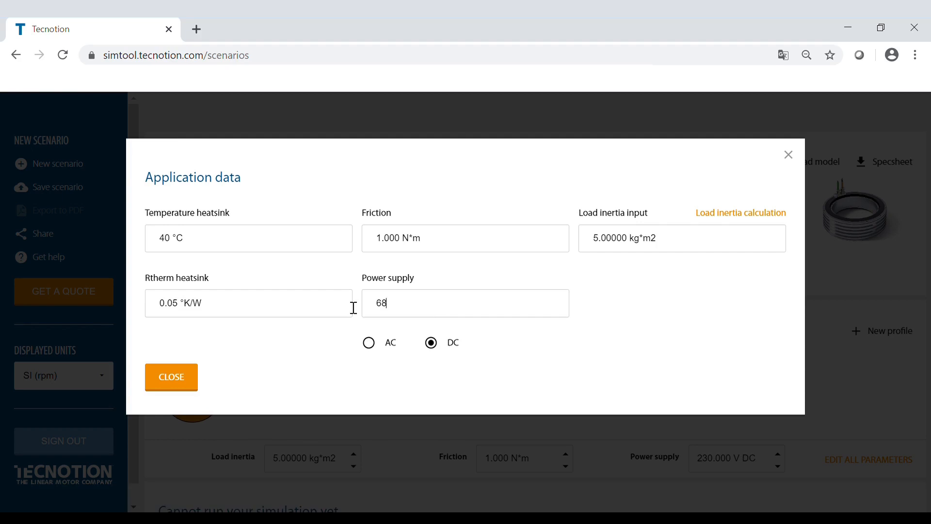
{"action": "type", "text": "0"}
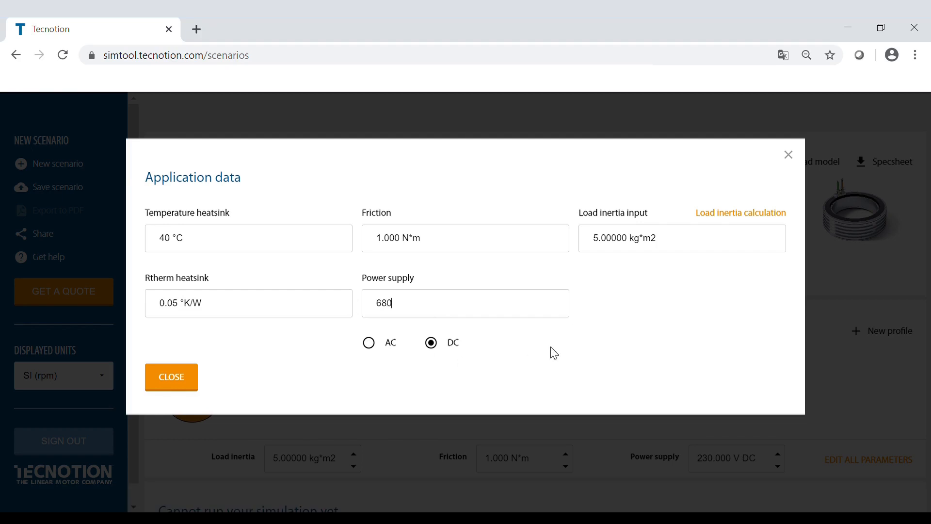
{"action": "left_click", "coordinate": [170, 376]}
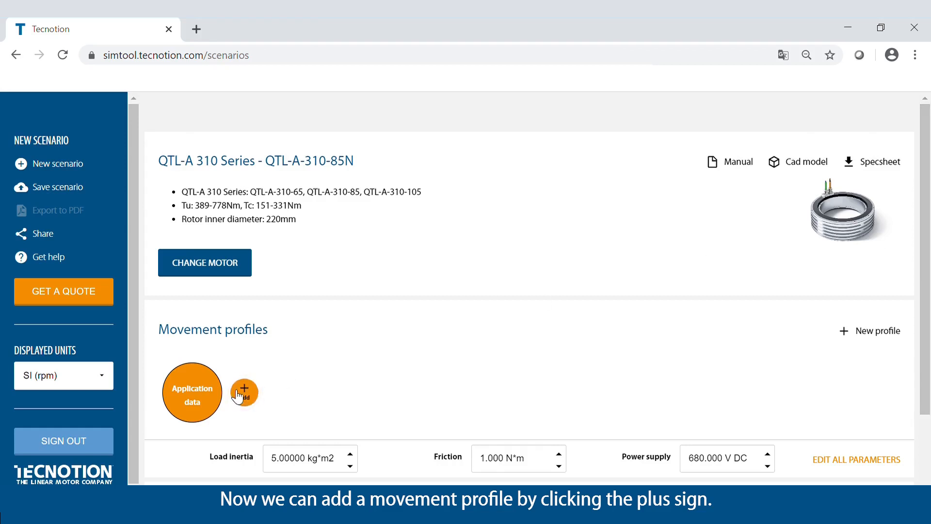
- Create movement profile 1 with the default trapezoidal t3rd settings (2 rotations in 2 s)
{"action": "left_click", "coordinate": [244, 392]}
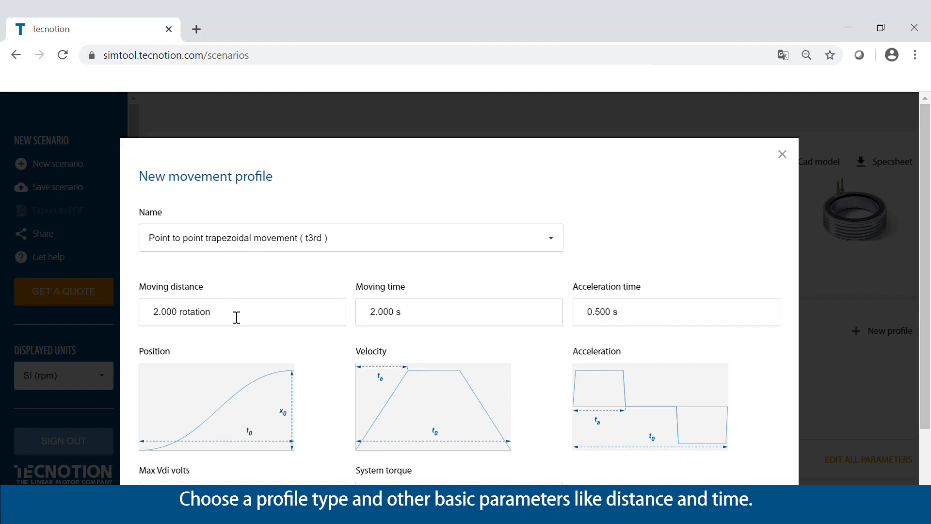
{"action": "mouse_move", "coordinate": [626, 319]}
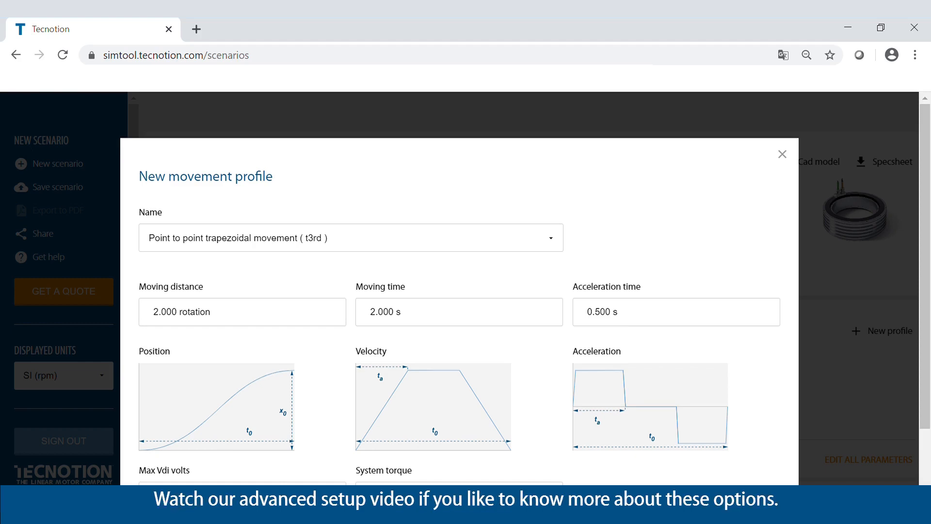
{"action": "scroll", "scroll_direction": "down", "scroll_amount": 3}
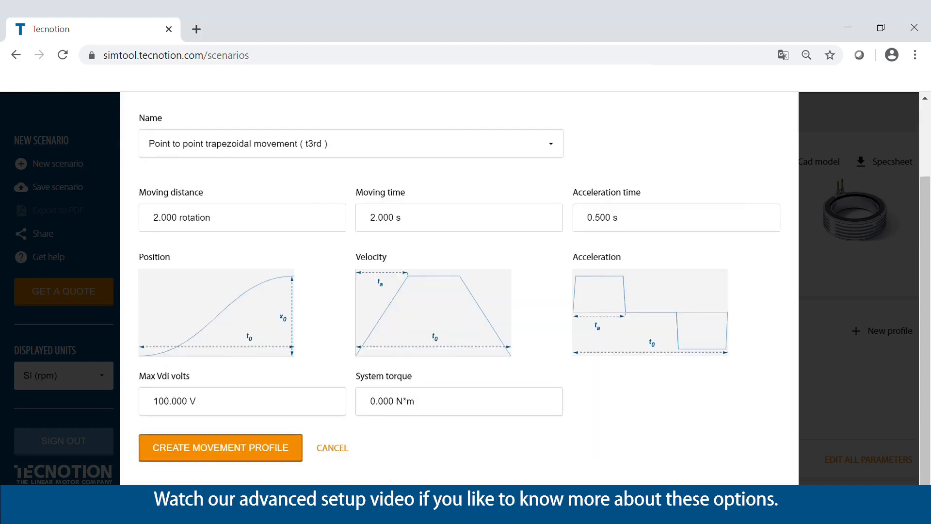
{"action": "left_click", "coordinate": [220, 447]}
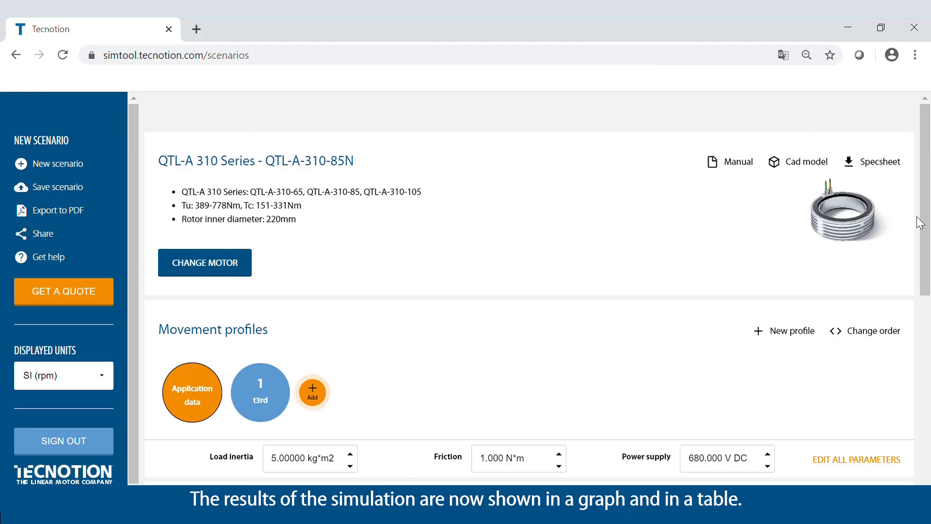
{"action": "scroll", "scroll_direction": "down", "scroll_amount": 3}
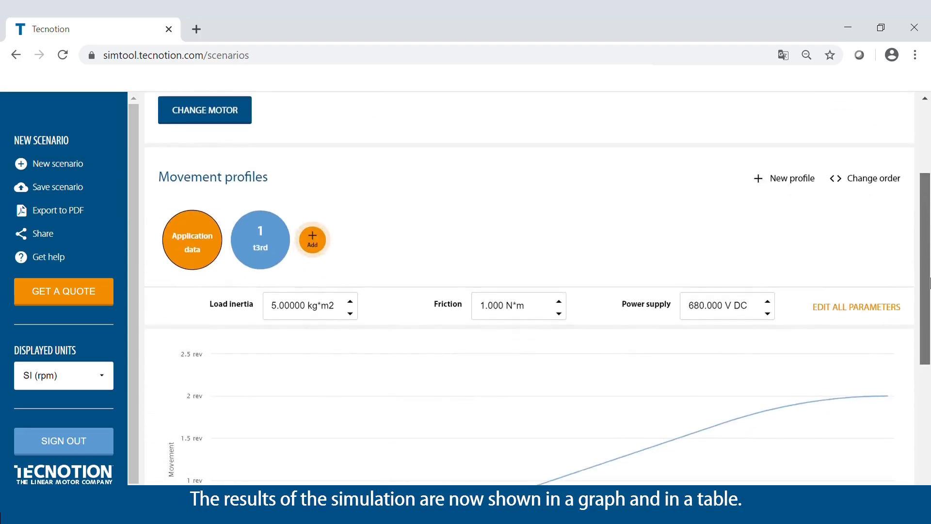
{"action": "scroll", "scroll_direction": "down", "scroll_amount": 3}
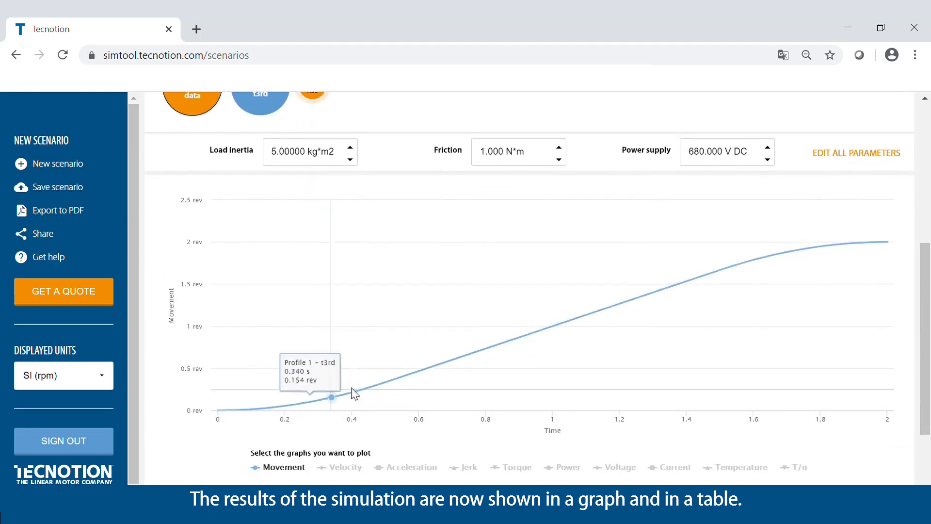
{"action": "scroll", "scroll_direction": "down", "scroll_amount": 3}
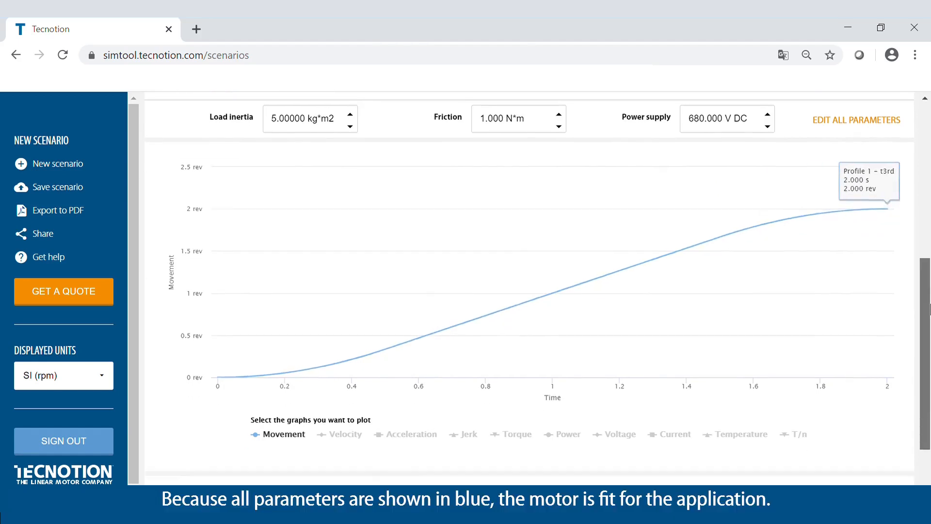
{"action": "scroll", "scroll_direction": "down", "scroll_amount": 3}
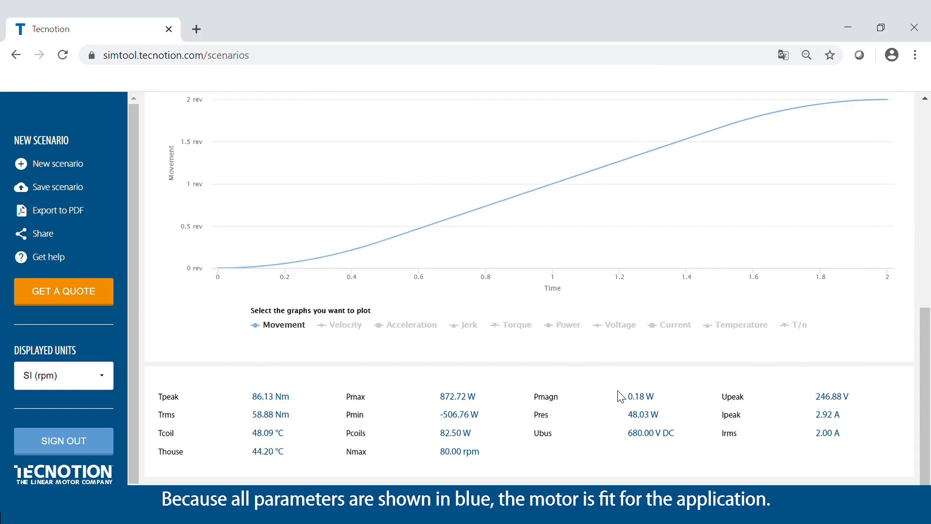
{"action": "mouse_move", "coordinate": [785, 439]}
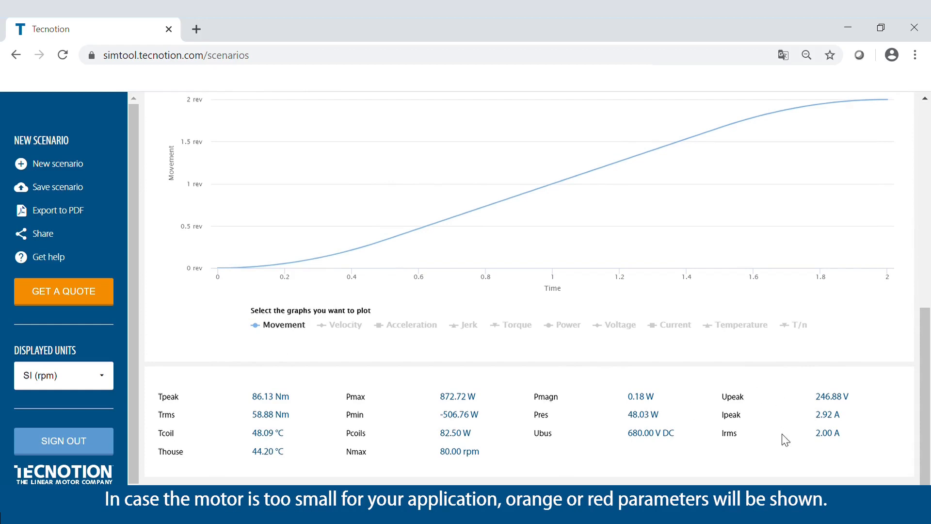
{"action": "mouse_move", "coordinate": [300, 429]}
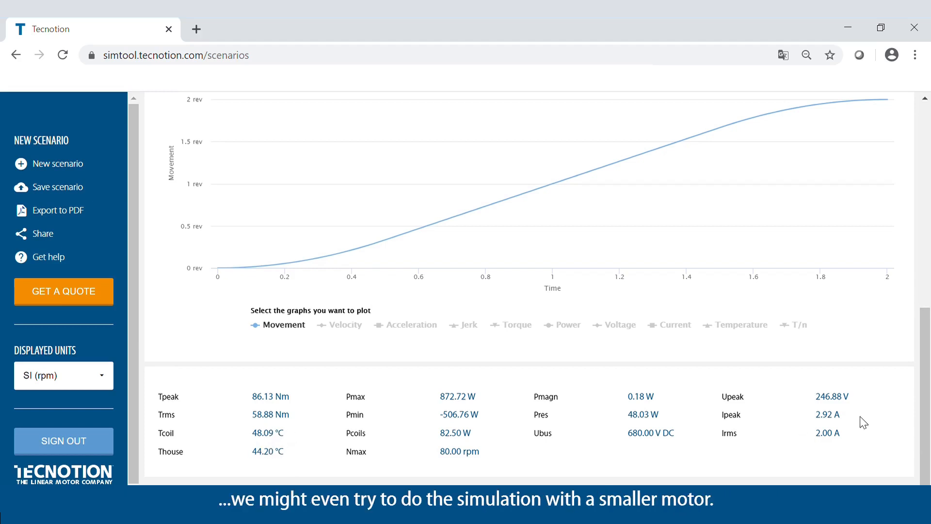
{"action": "scroll", "scroll_direction": "up", "scroll_amount": 3}
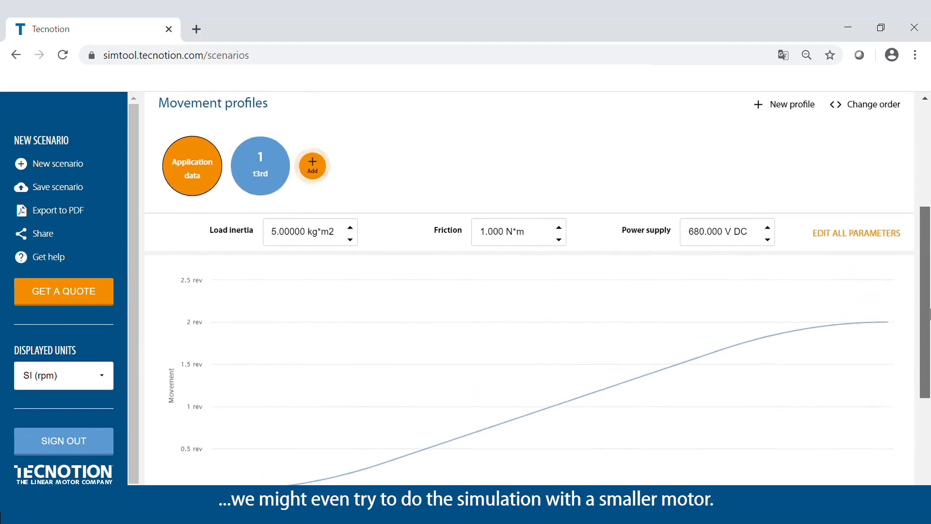
{"action": "scroll", "scroll_direction": "up", "scroll_amount": 3}
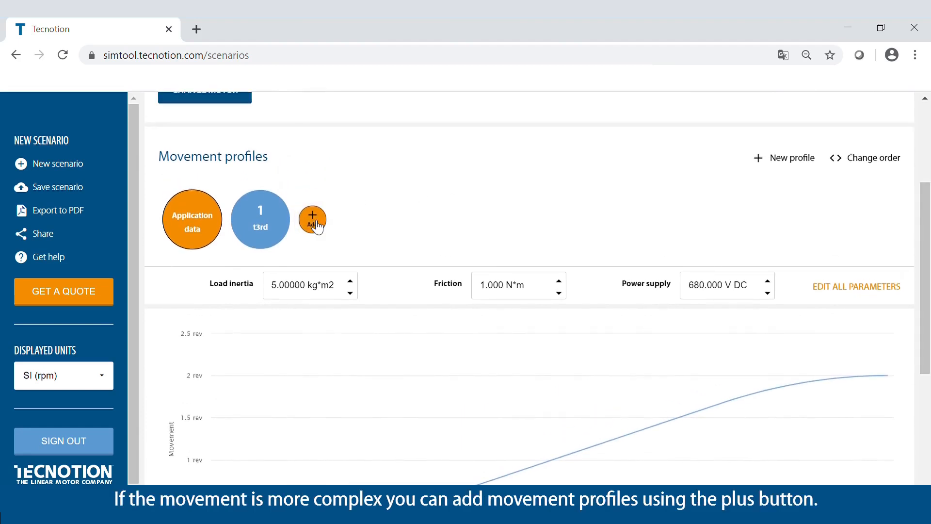
- Start another movement profile and dismiss the form unchanged
{"action": "left_click", "coordinate": [312, 219]}
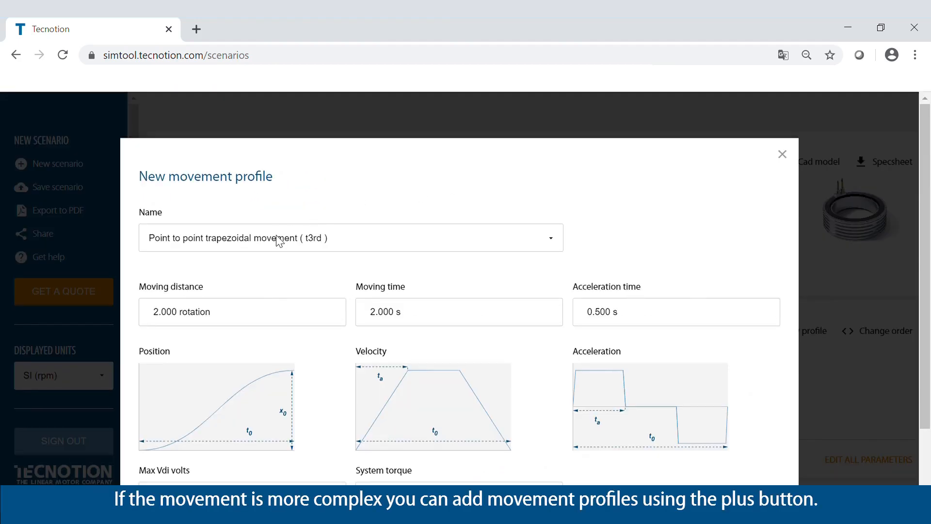
{"action": "mouse_move", "coordinate": [731, 311]}
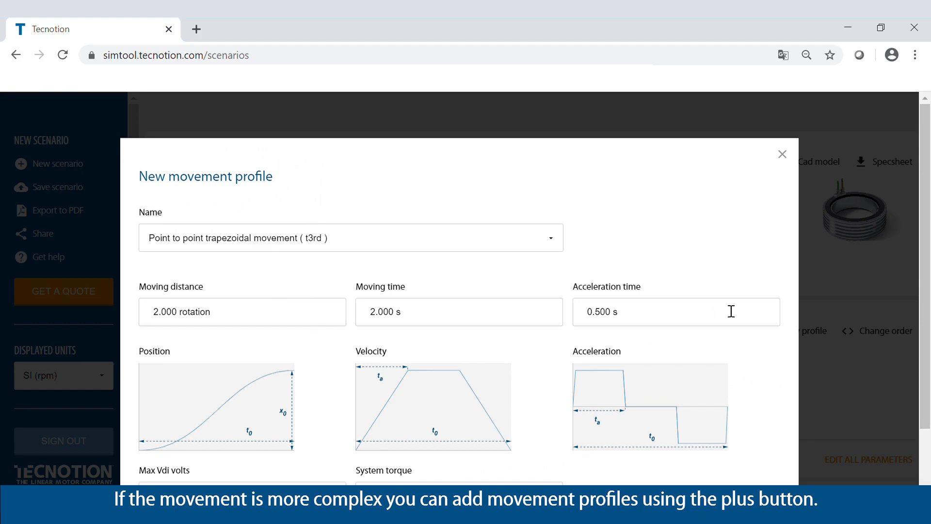
{"action": "left_click", "coordinate": [781, 155]}
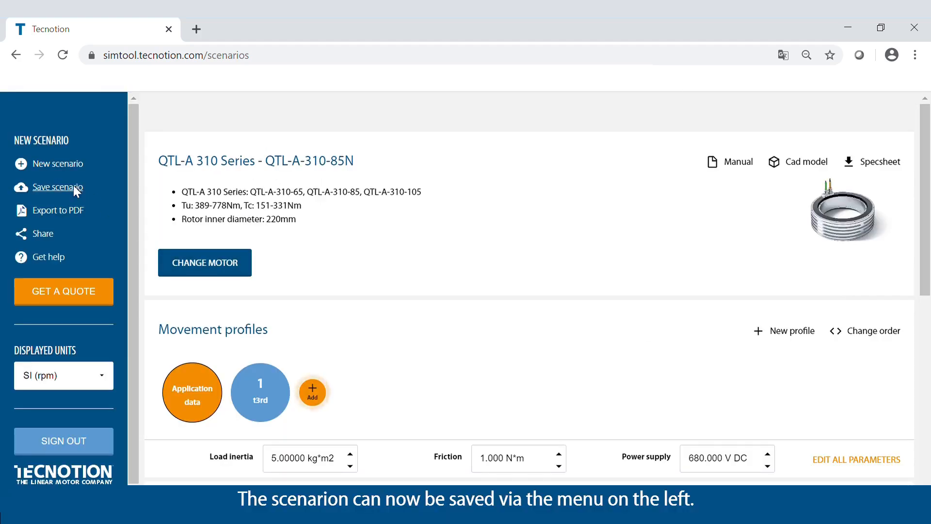
- Save the scenario under the name 'Tutorial'
{"action": "left_click", "coordinate": [56, 187]}
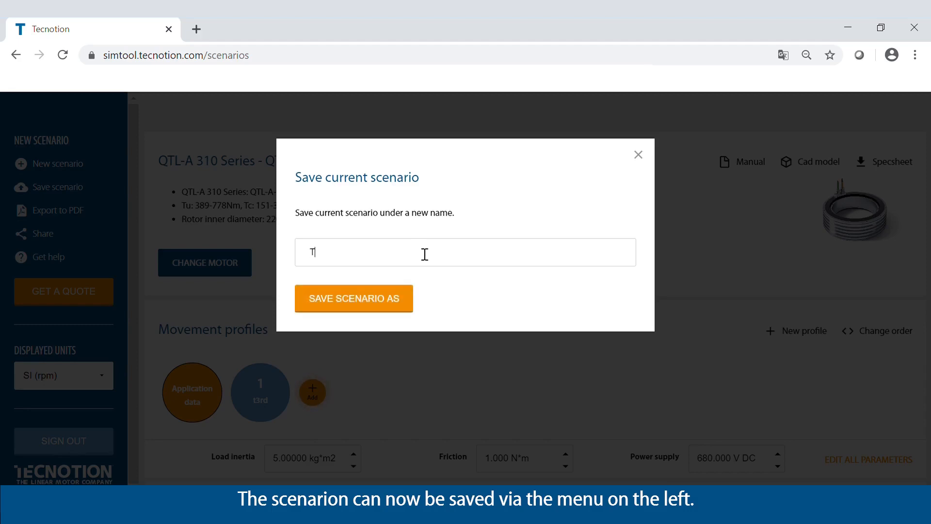
{"action": "type", "text": "utorial"}
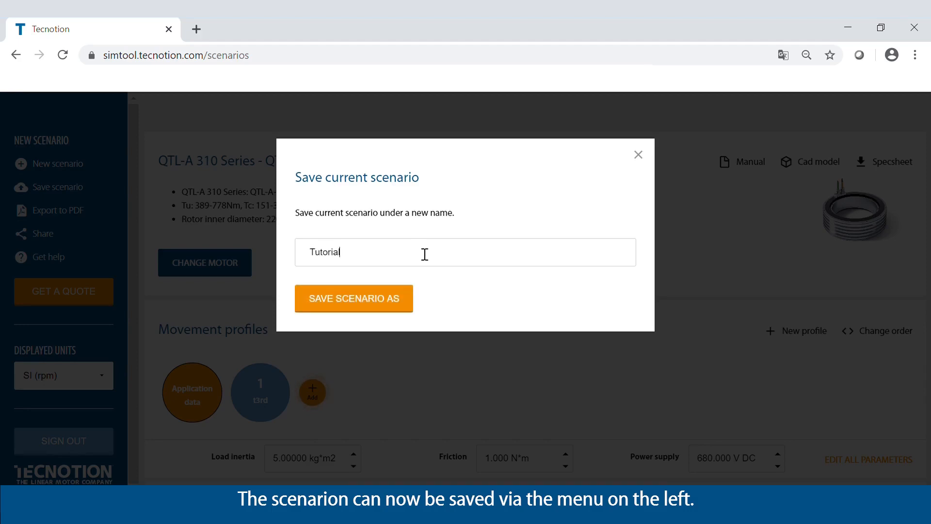
{"action": "left_click", "coordinate": [353, 297]}
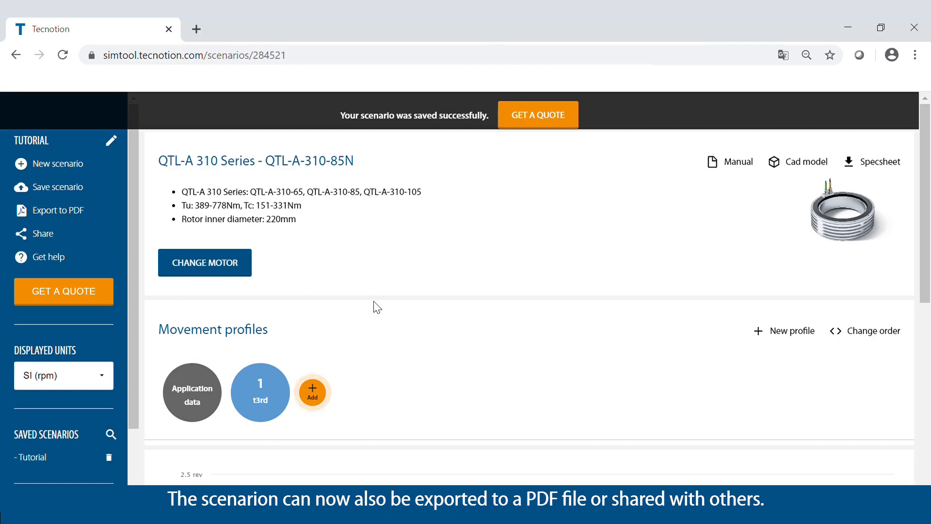
{"action": "mouse_move", "coordinate": [74, 232]}
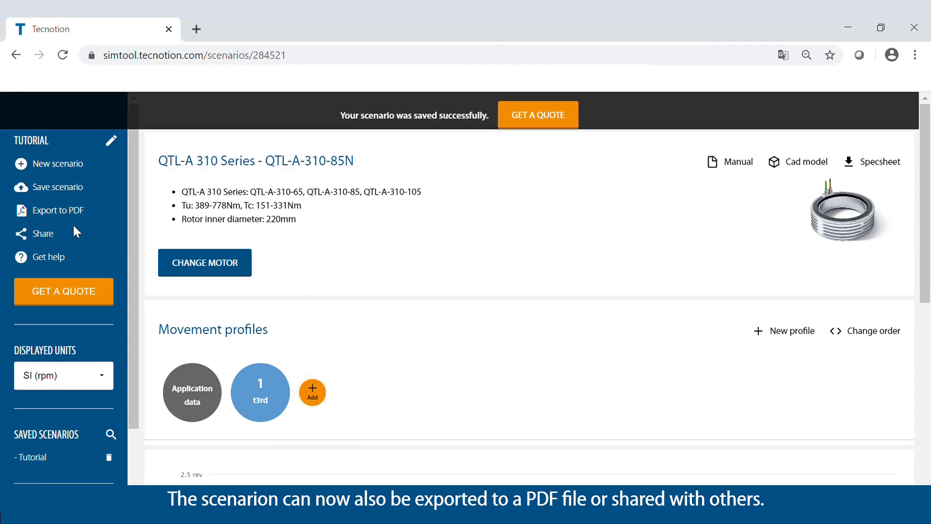
{"action": "mouse_move", "coordinate": [59, 211]}
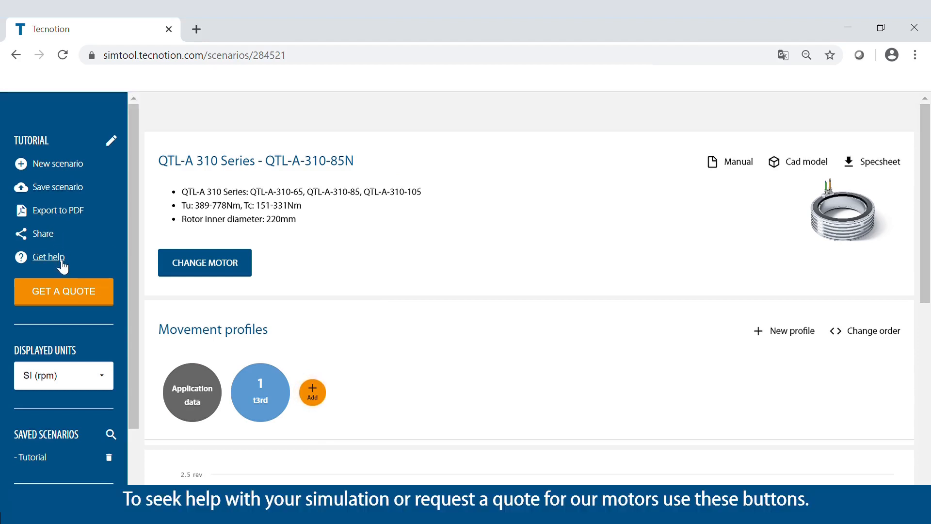
{"action": "mouse_move", "coordinate": [71, 295]}
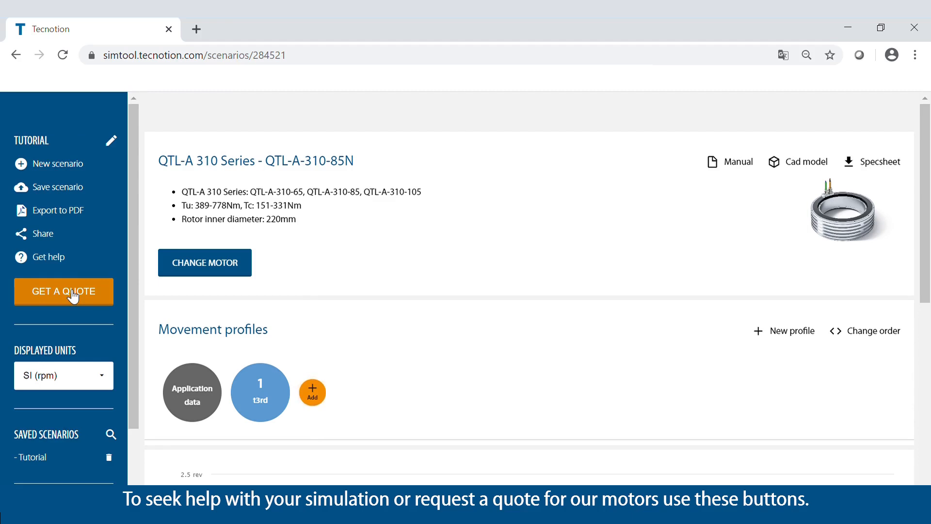
{"action": "mouse_move", "coordinate": [135, 289]}
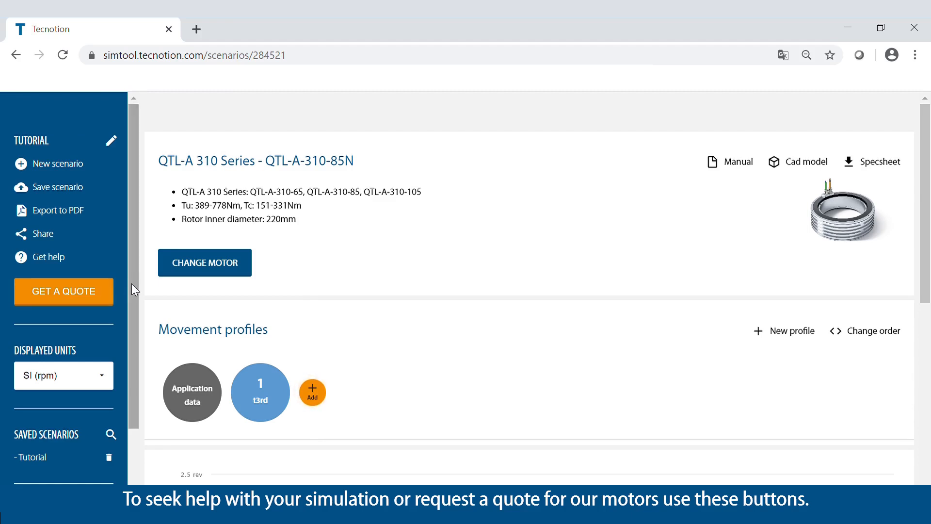
{"action": "scroll", "scroll_direction": "down", "scroll_amount": 3}
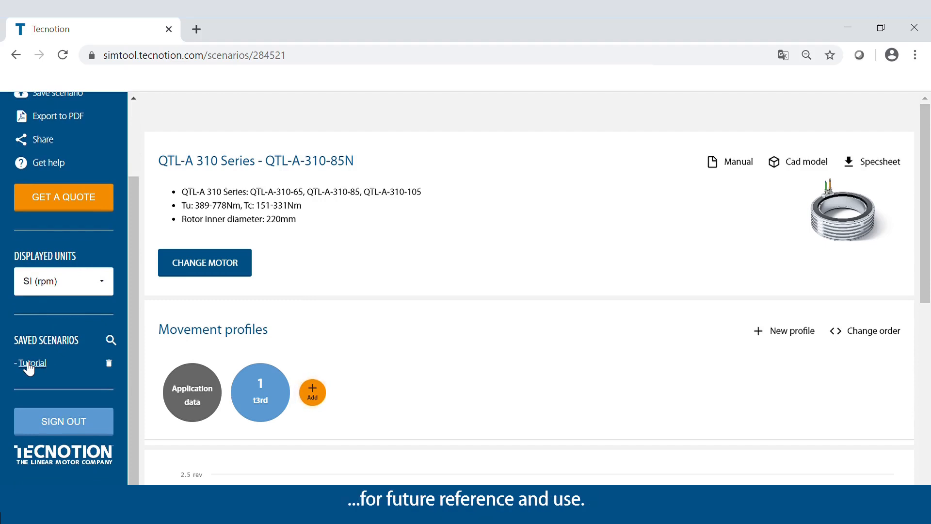
{"action": "mouse_move", "coordinate": [201, 293]}
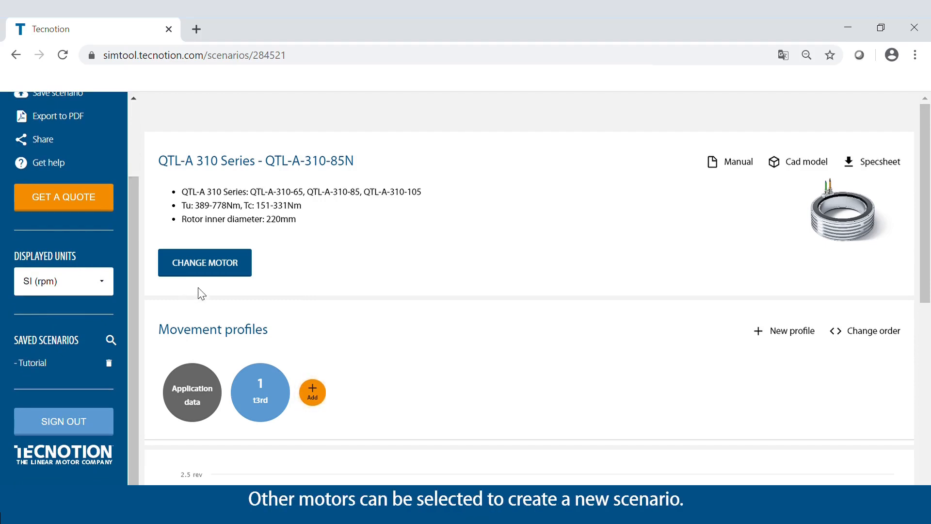
{"action": "mouse_move", "coordinate": [211, 279]}
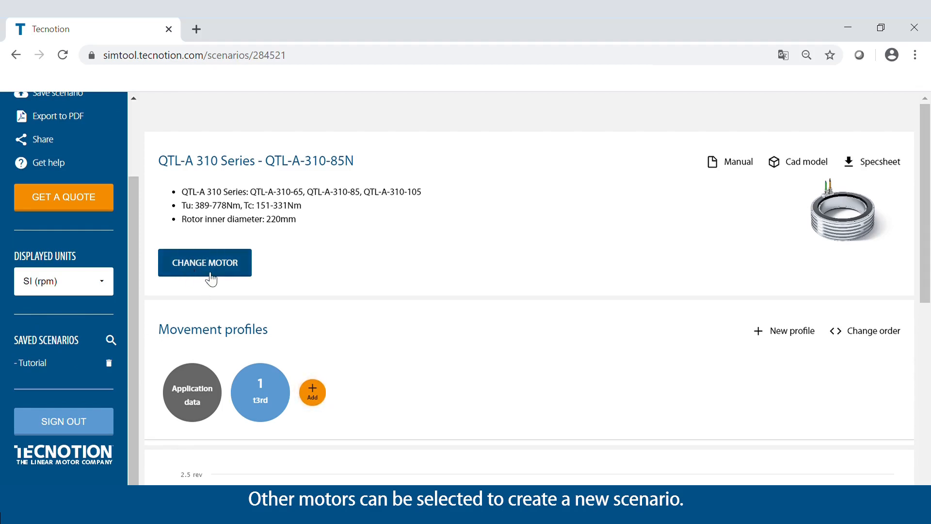
{"action": "left_click", "coordinate": [192, 392]}
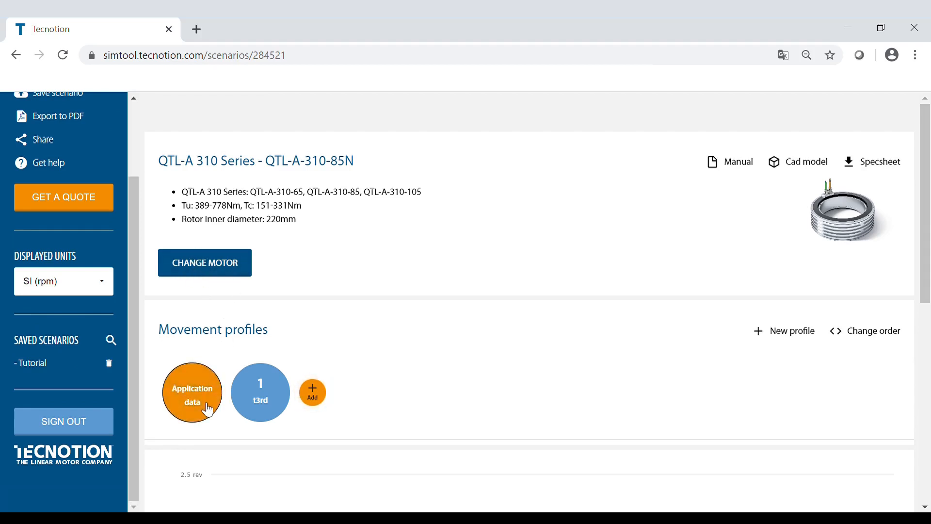
{"action": "left_click", "coordinate": [260, 391]}
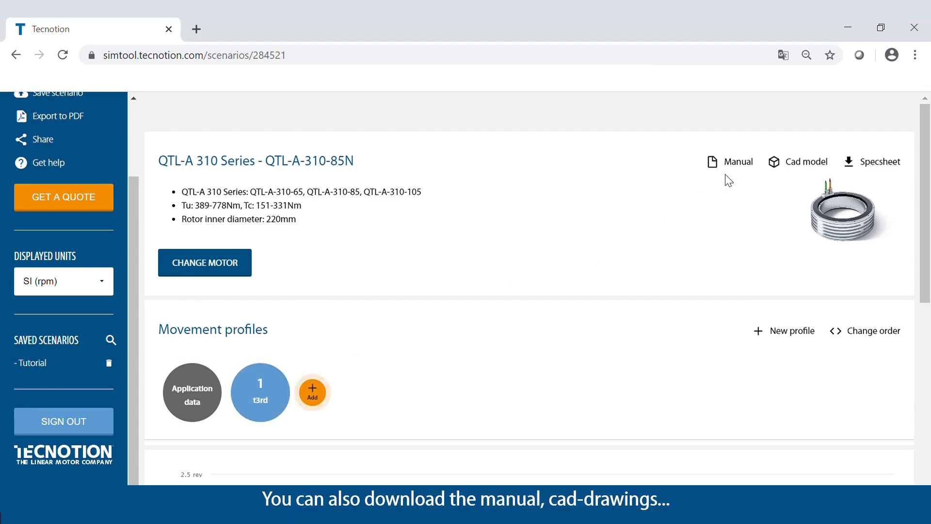
{"action": "mouse_move", "coordinate": [868, 117]}
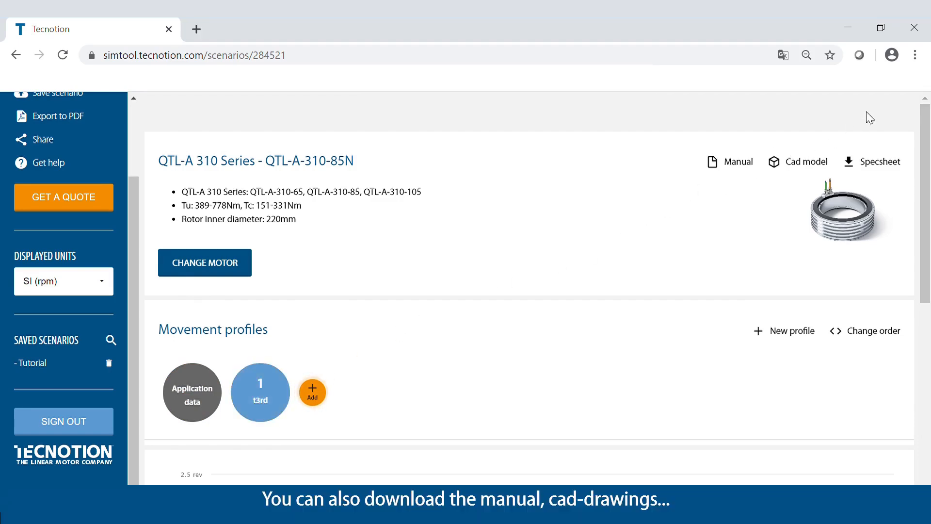